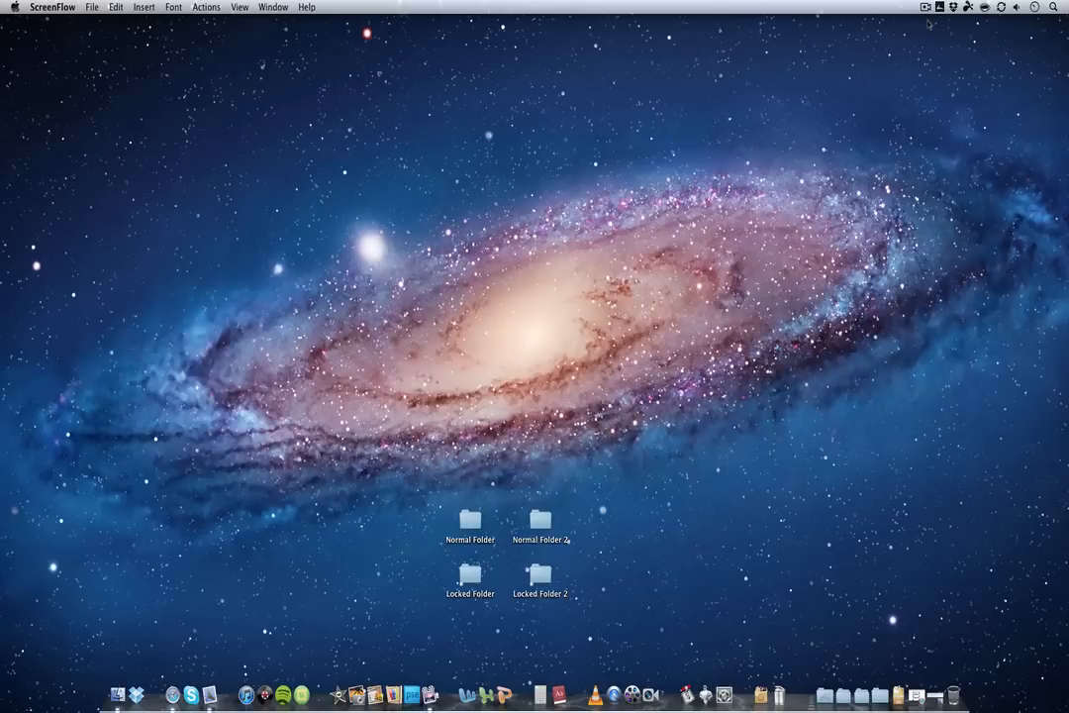
mouse_move(497, 558)
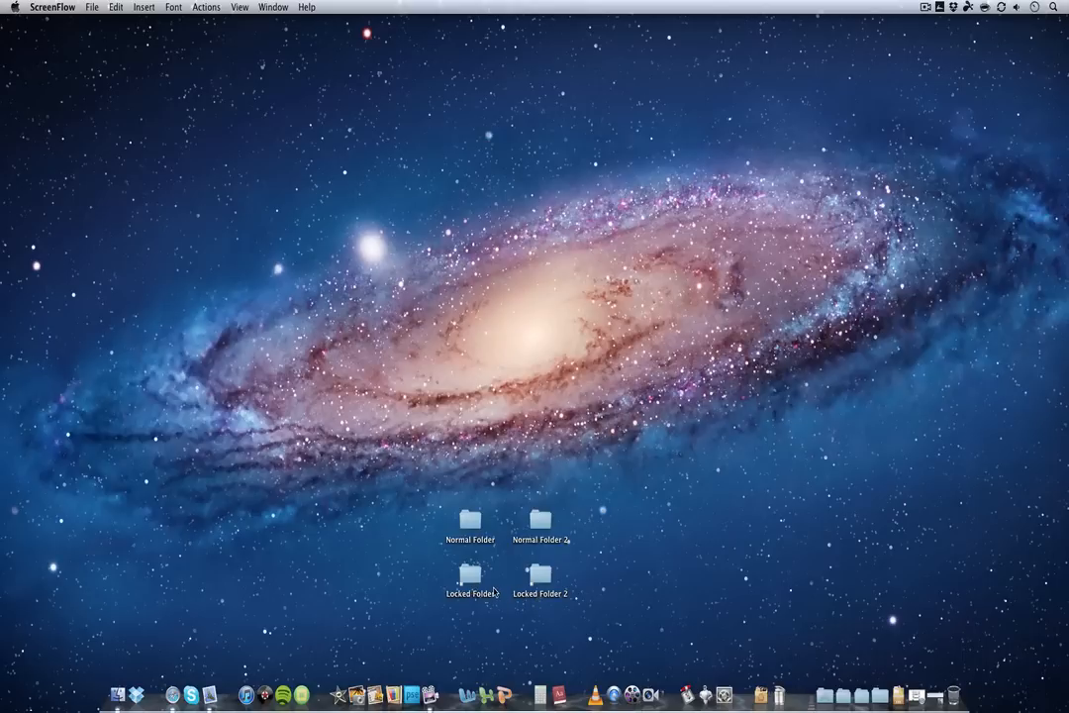
mouse_move(502, 577)
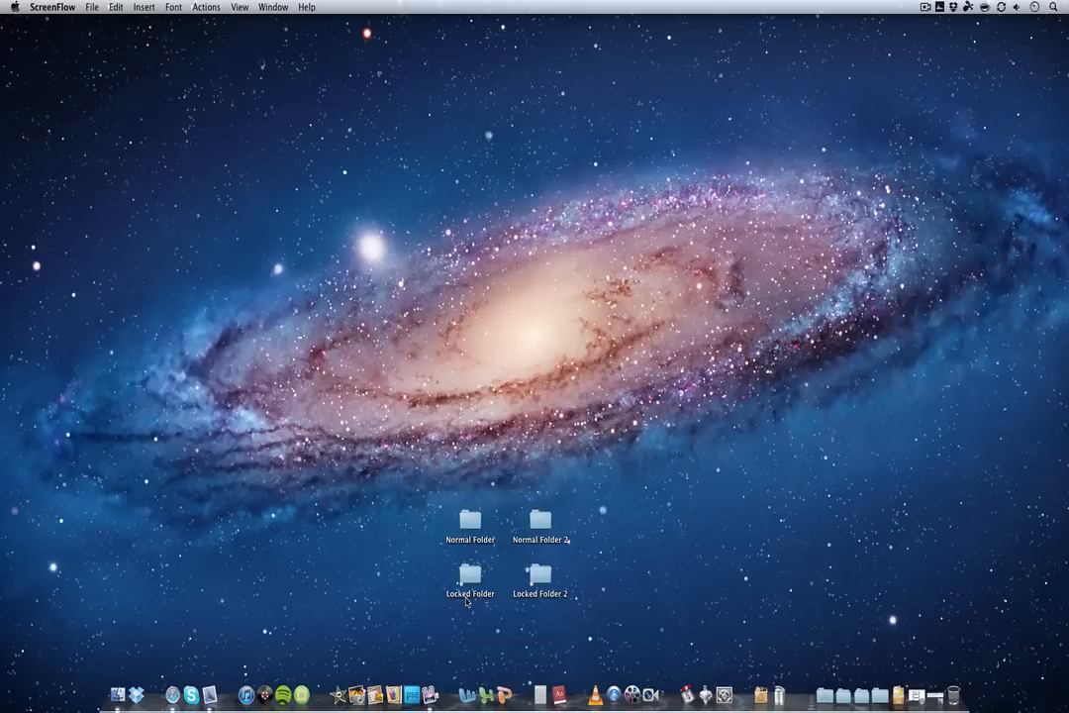
mouse_move(468, 601)
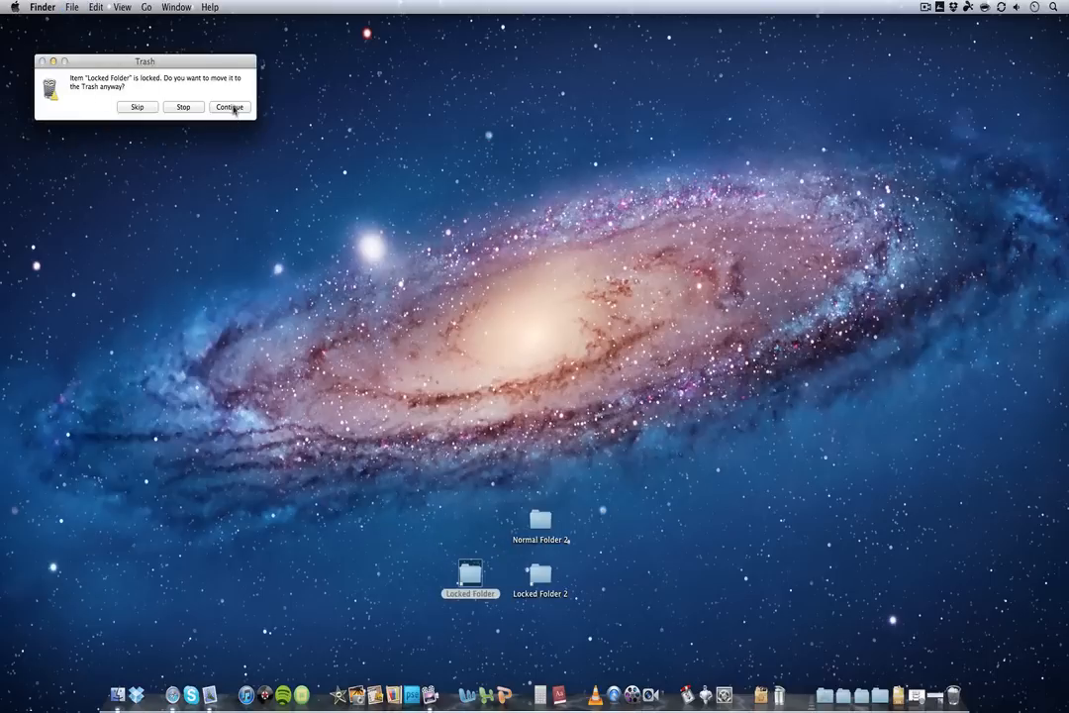
- Trash Normal Folder and Locked Folder past the locked warning, then empty the Trash completely
click(229, 107)
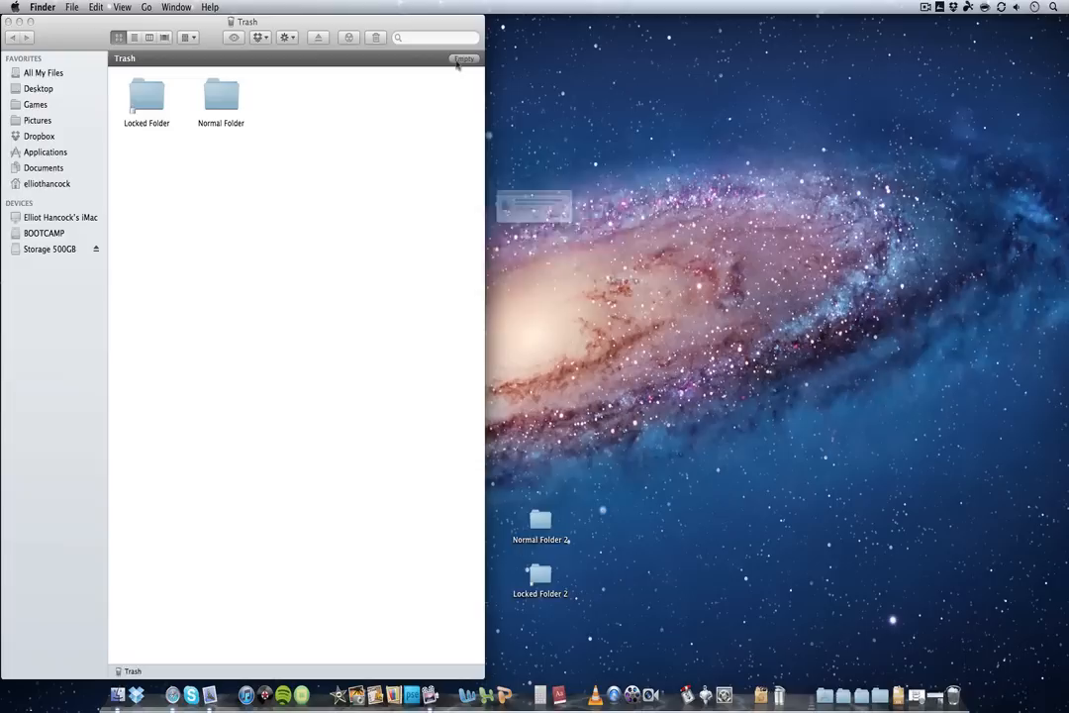
click(463, 59)
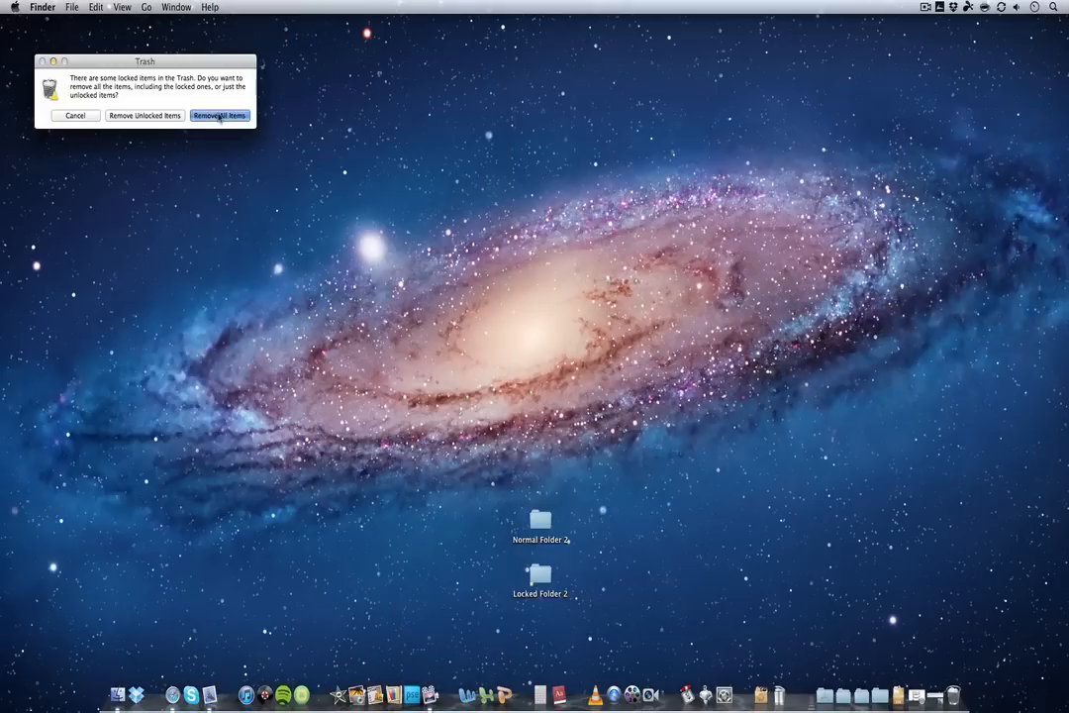
click(219, 115)
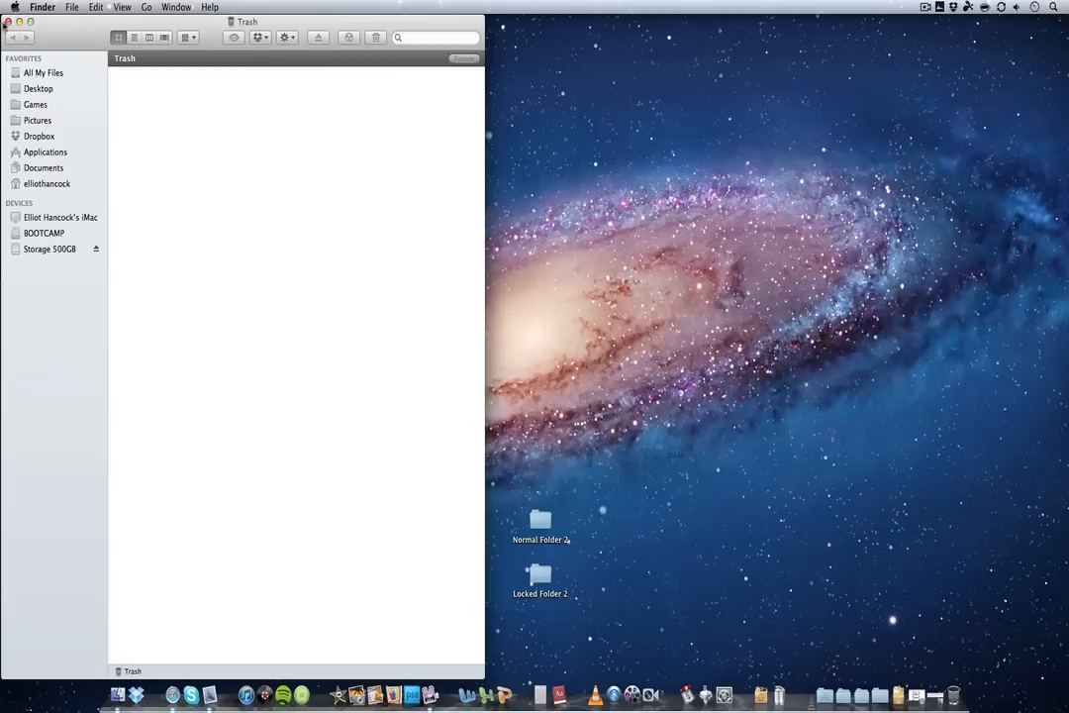
- Close the Trash window, trash Normal Folder 2 and Locked Folder 2, and reopen the Trash
click(12, 7)
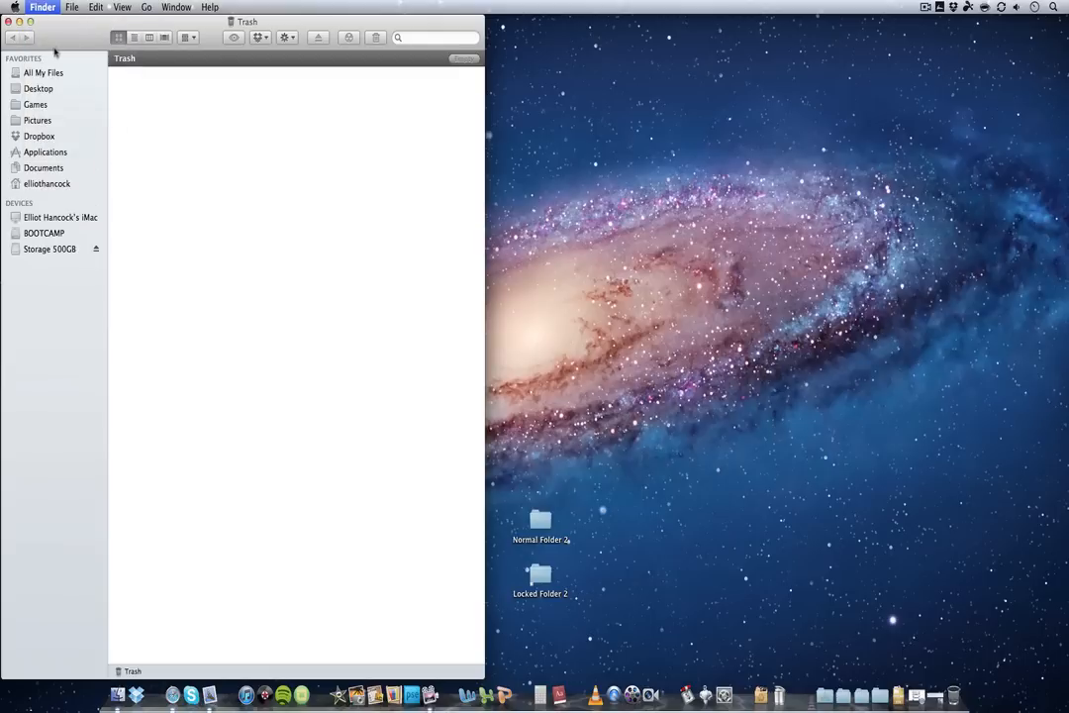
click(43, 7)
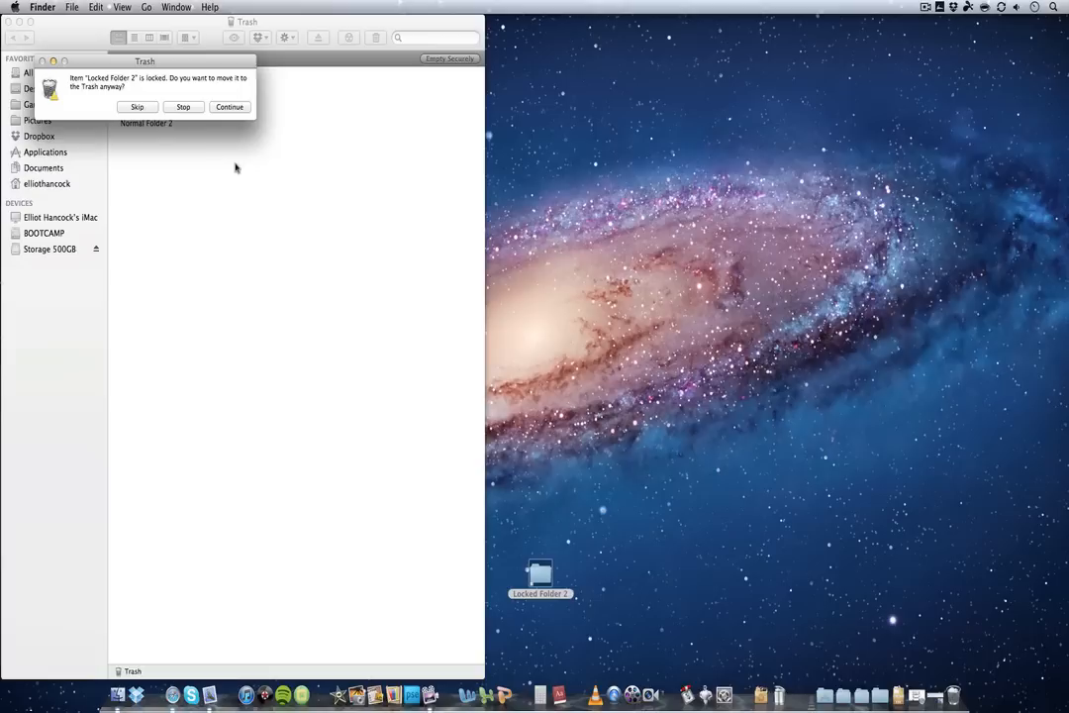
click(229, 106)
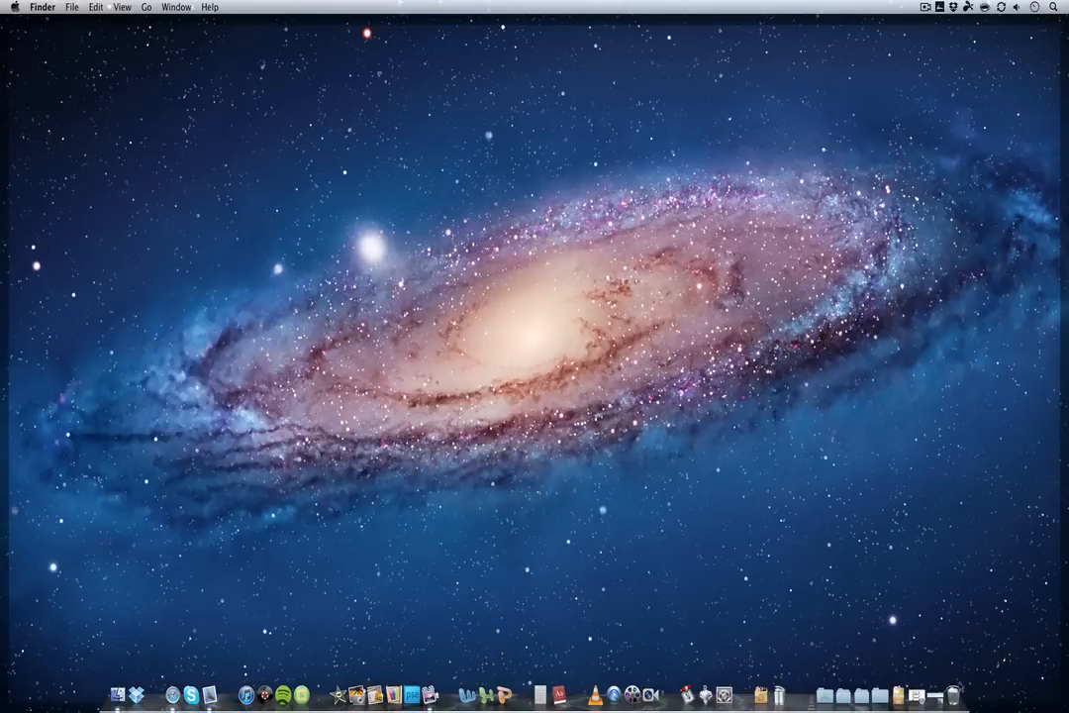
click(951, 692)
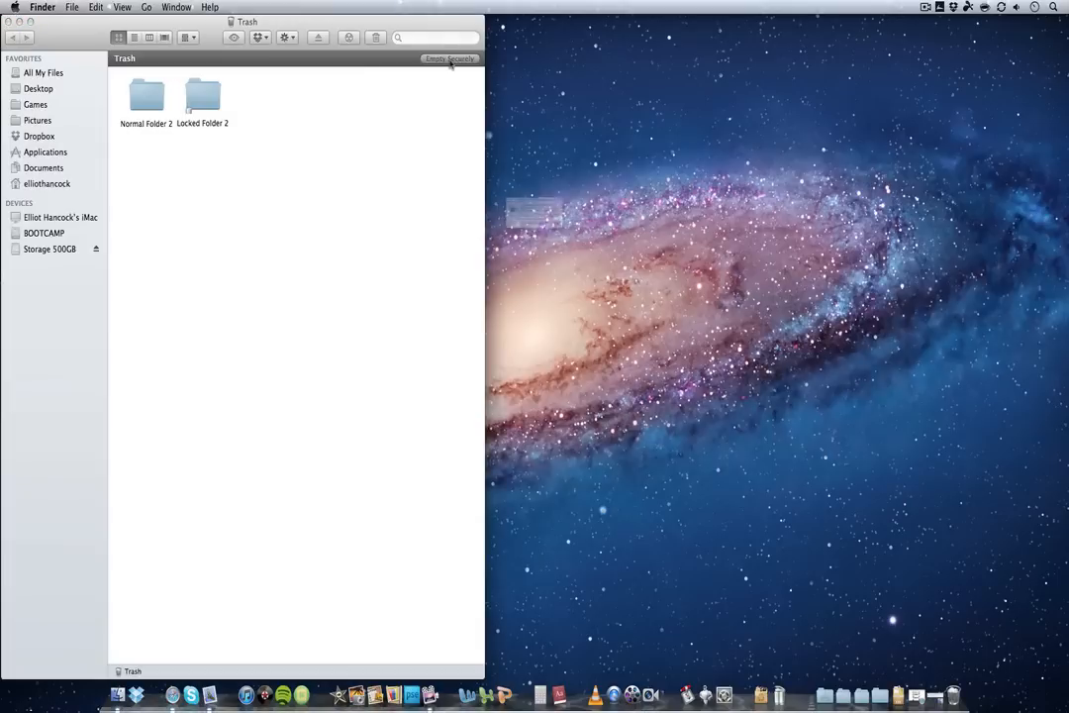
click(450, 58)
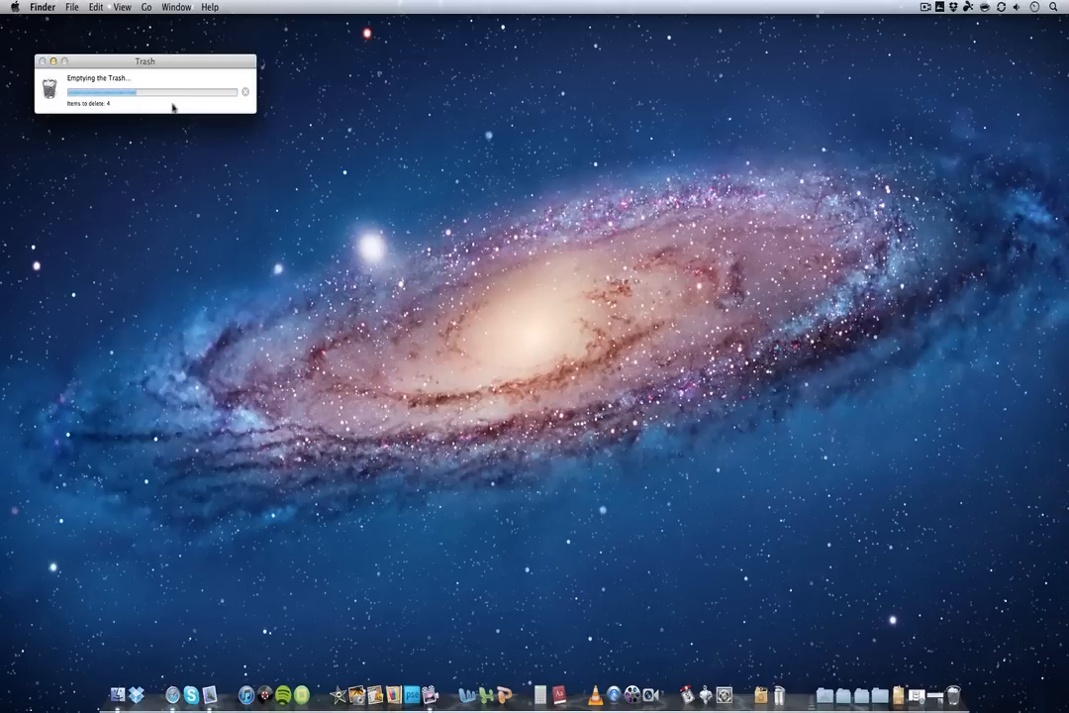
mouse_move(186, 139)
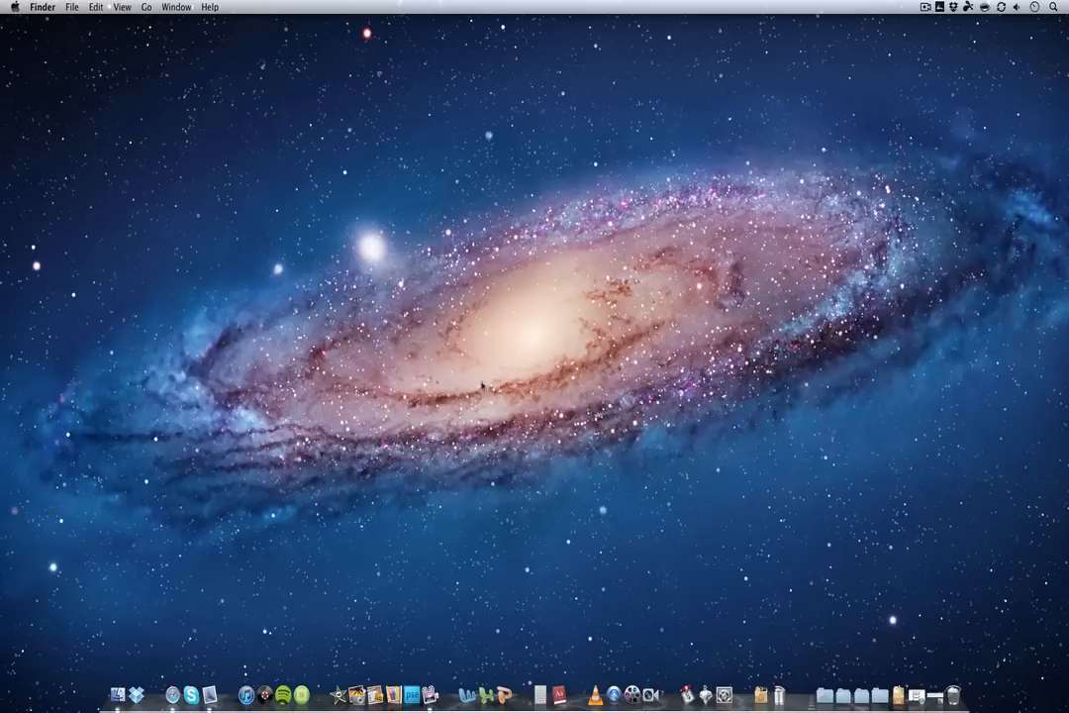
mouse_move(896, 421)
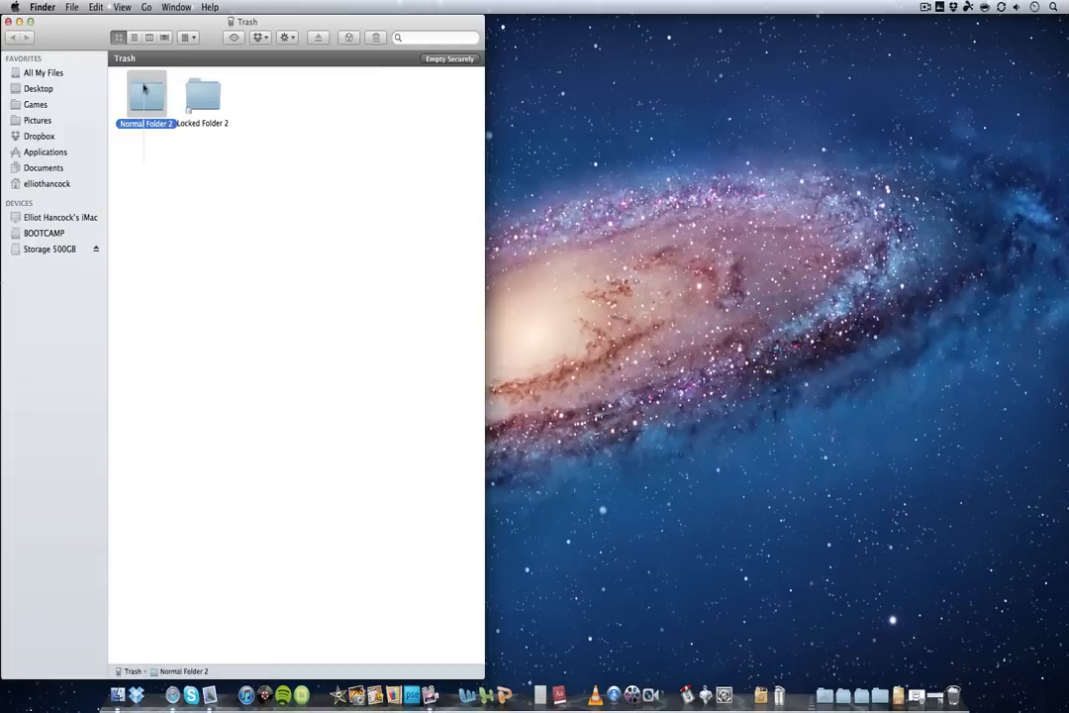
click(143, 188)
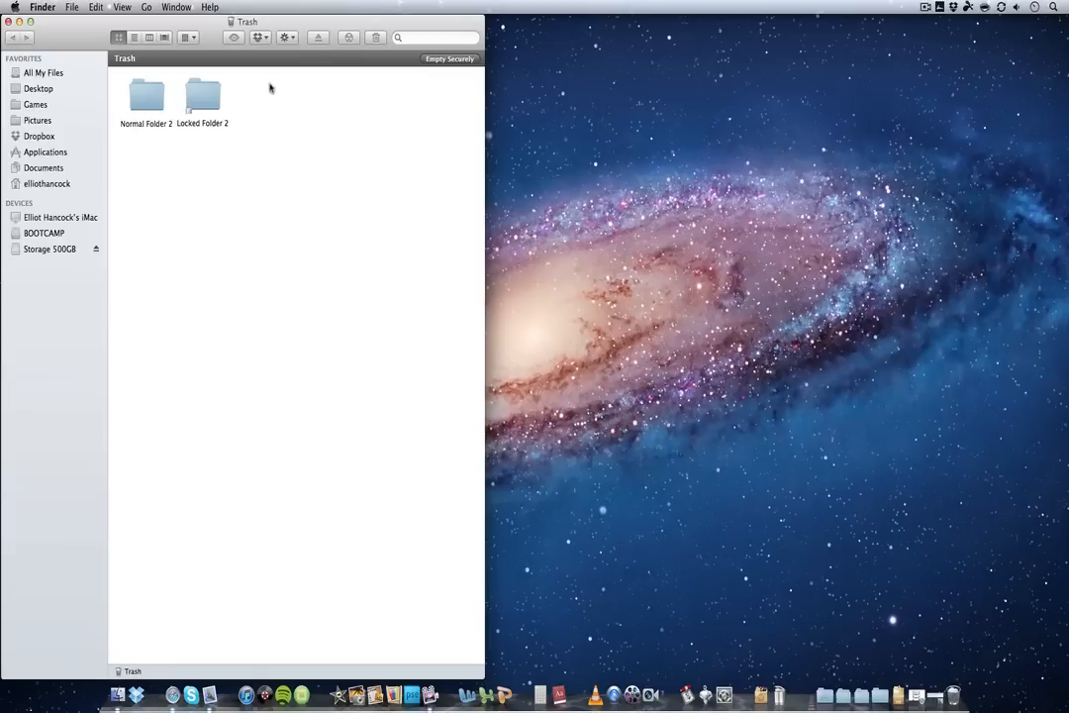
mouse_move(182, 271)
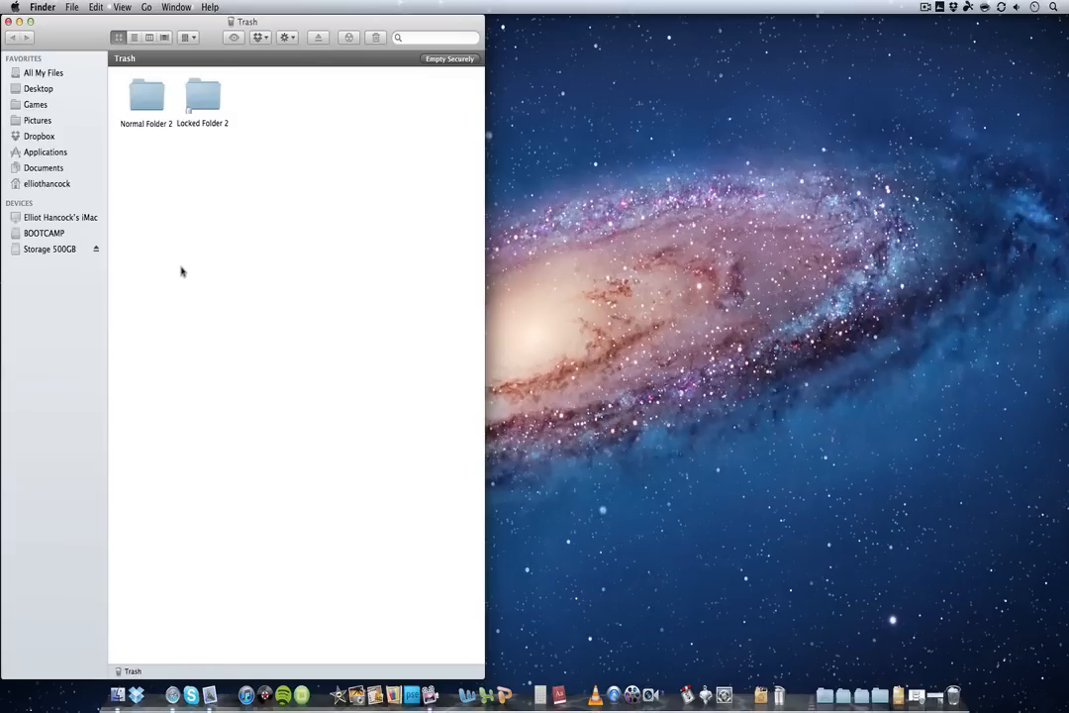
mouse_move(542, 215)
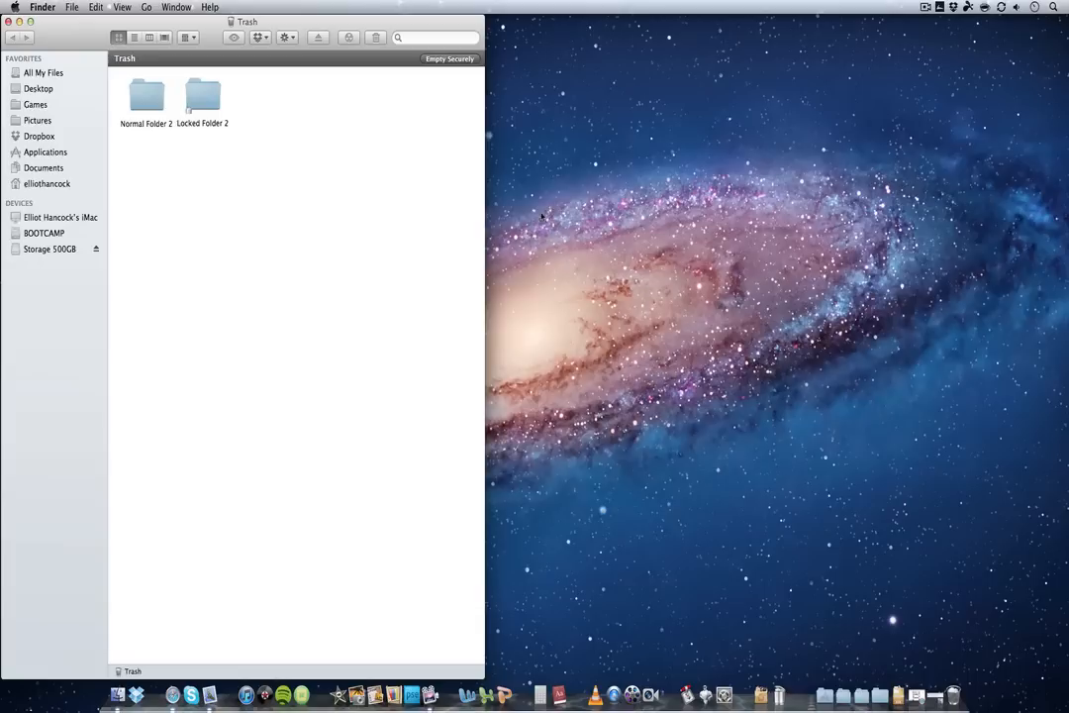
mouse_move(792, 579)
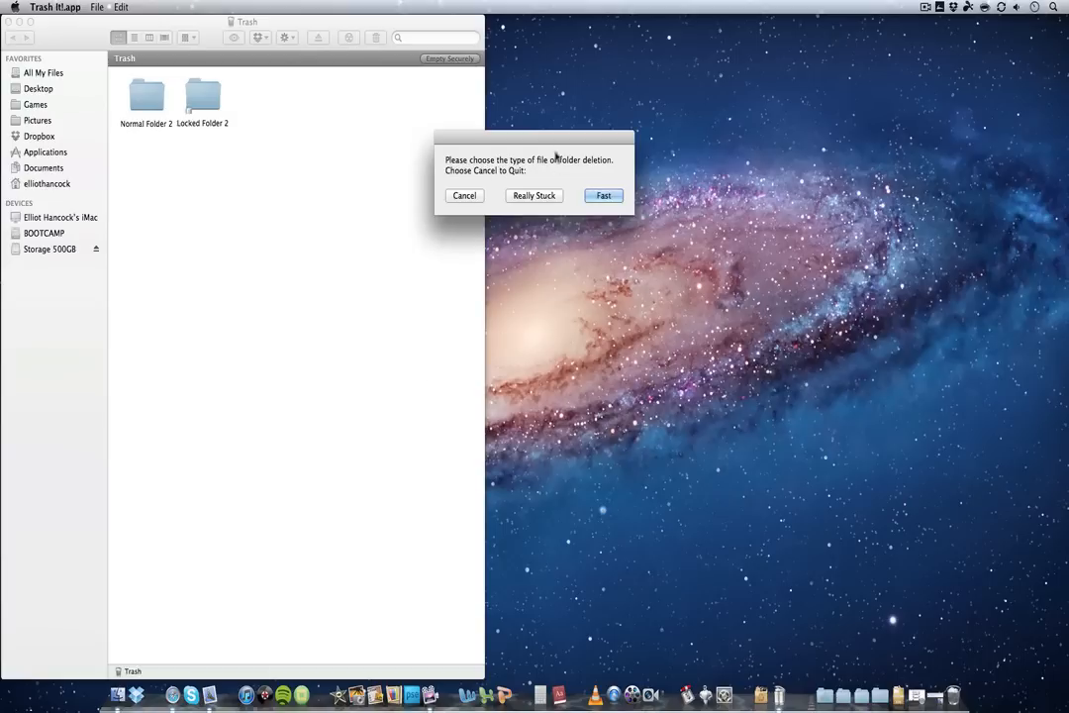
- Move the Trash It! deletion-type prompt aside
drag(534, 144, 623, 188)
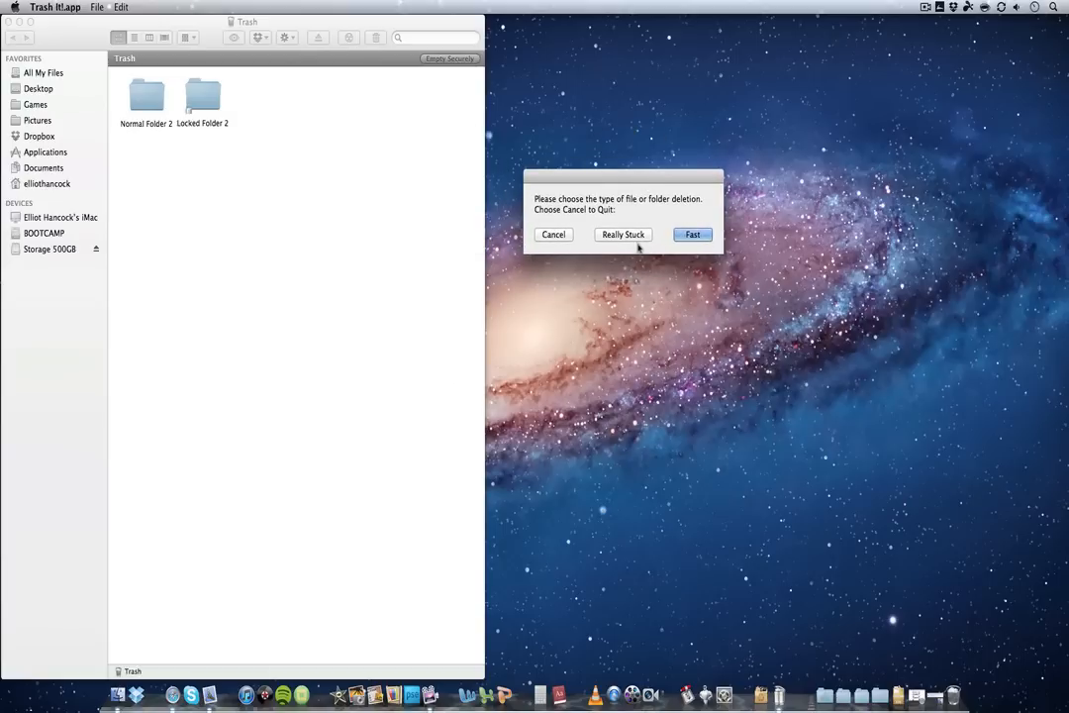
mouse_move(680, 247)
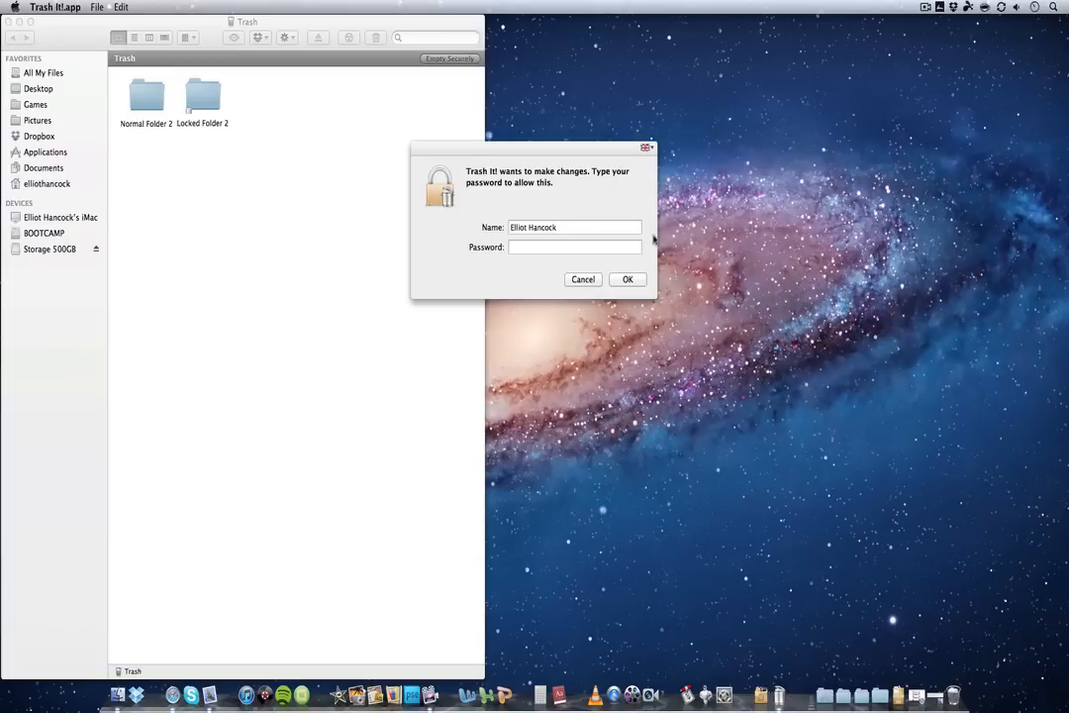
- Enter the administrator password and confirm it to authorise the Trash It! deletion
text(•••)
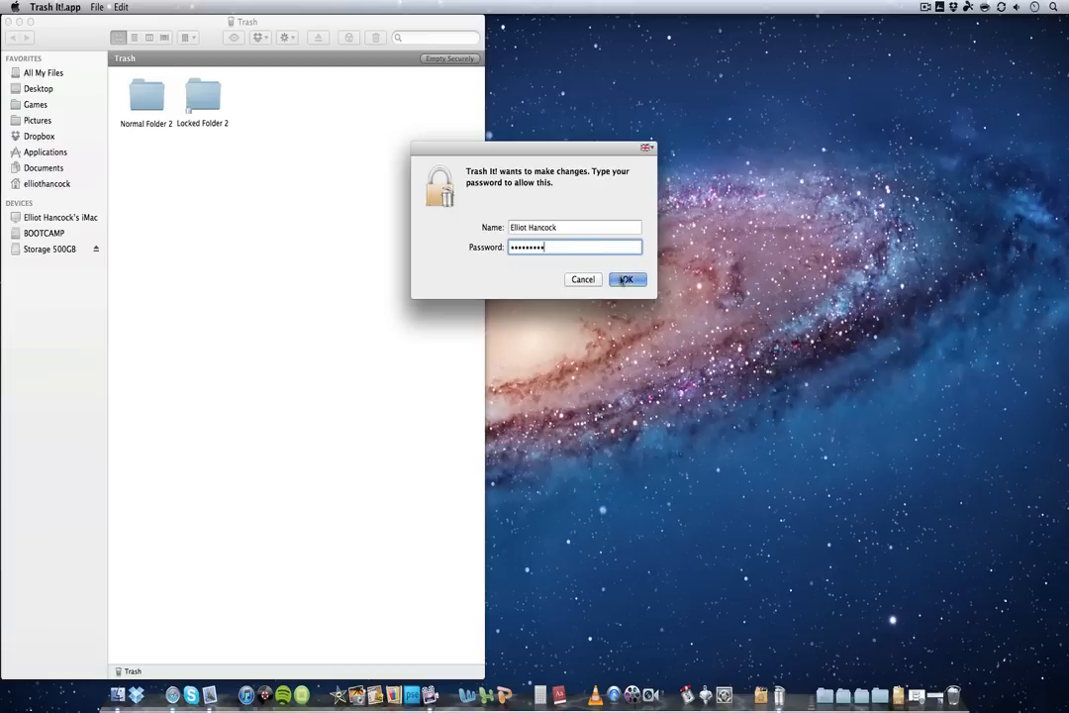
click(628, 279)
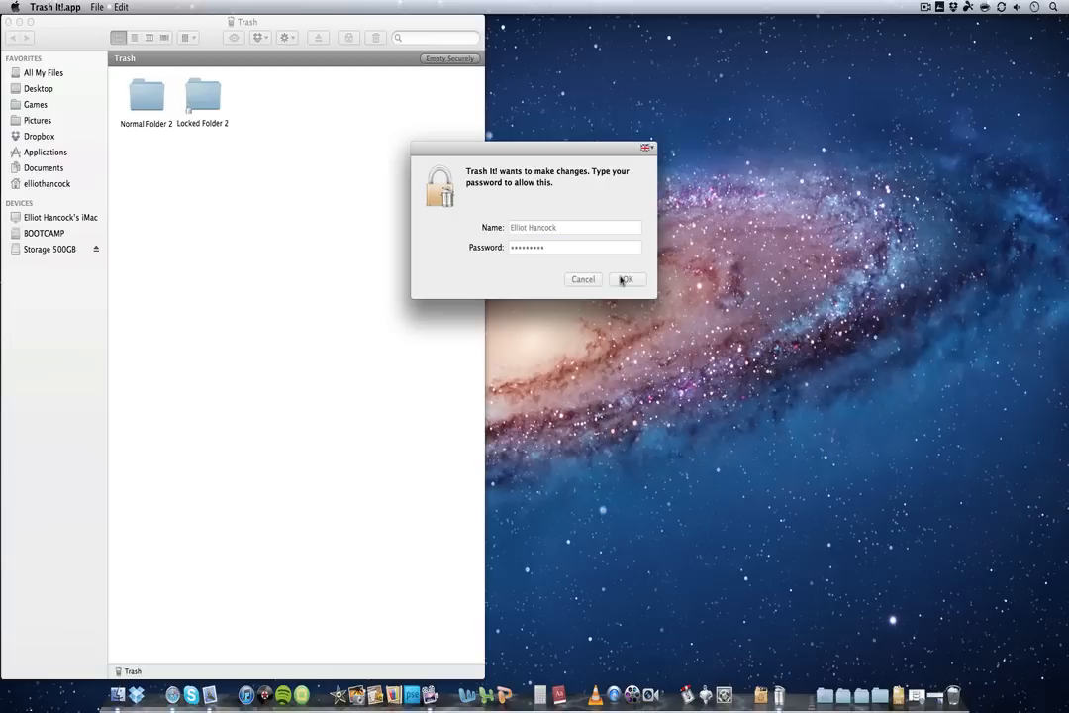
click(626, 279)
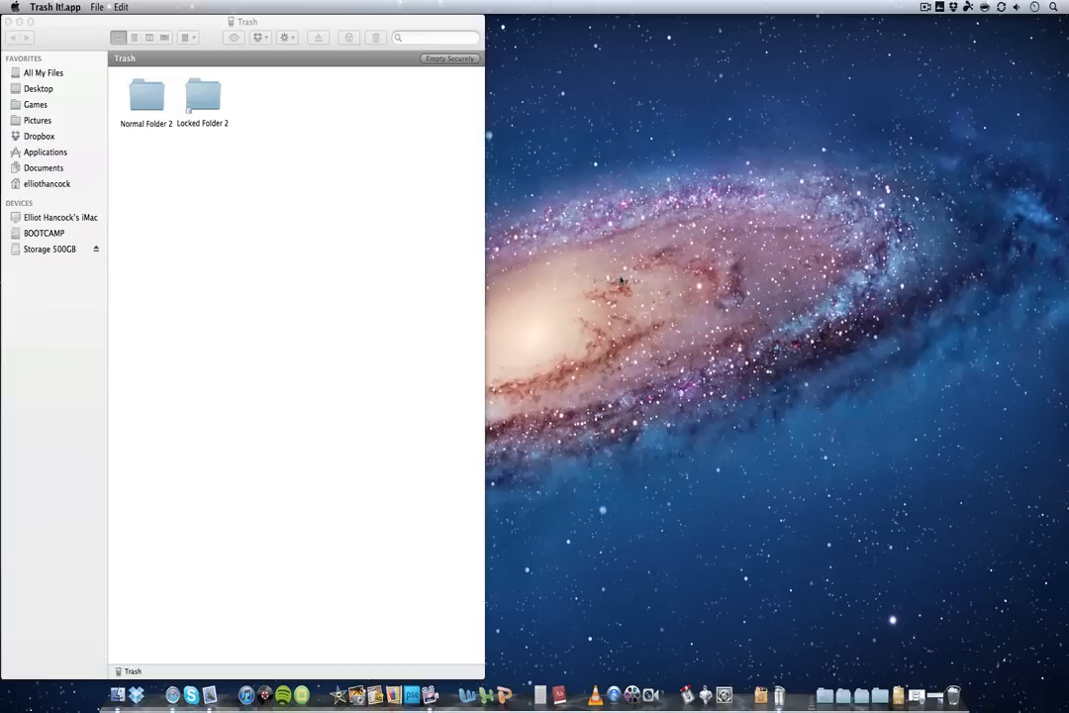
click(449, 58)
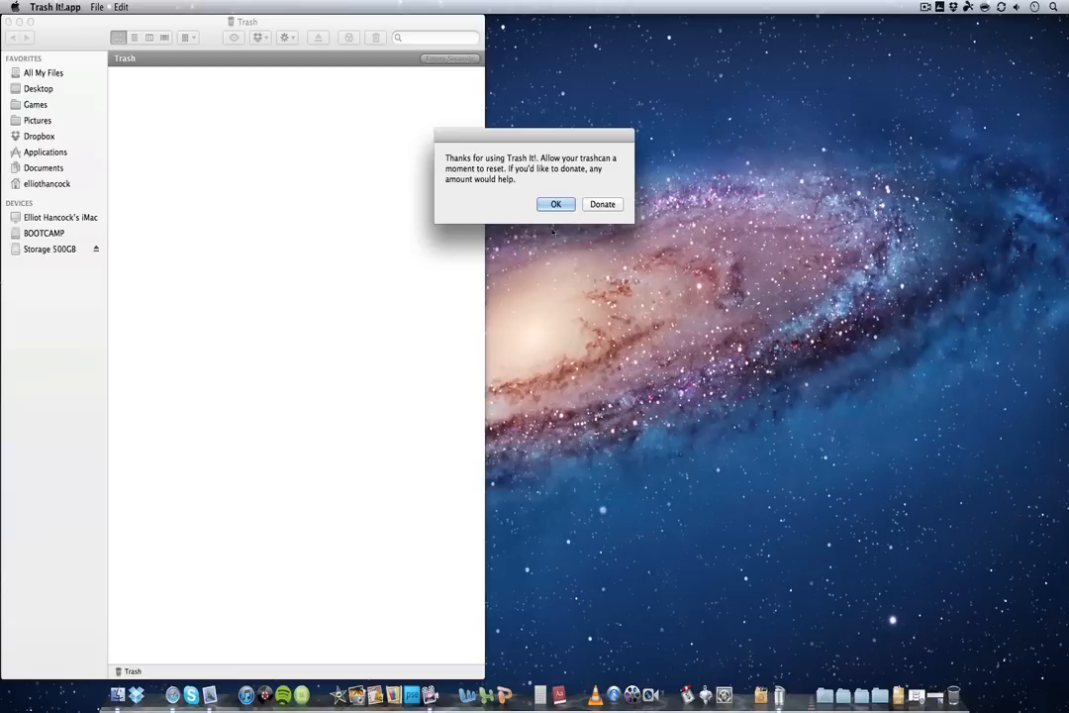
- Dismiss the Trash It! thank-you message and check that the Trash is empty
click(555, 204)
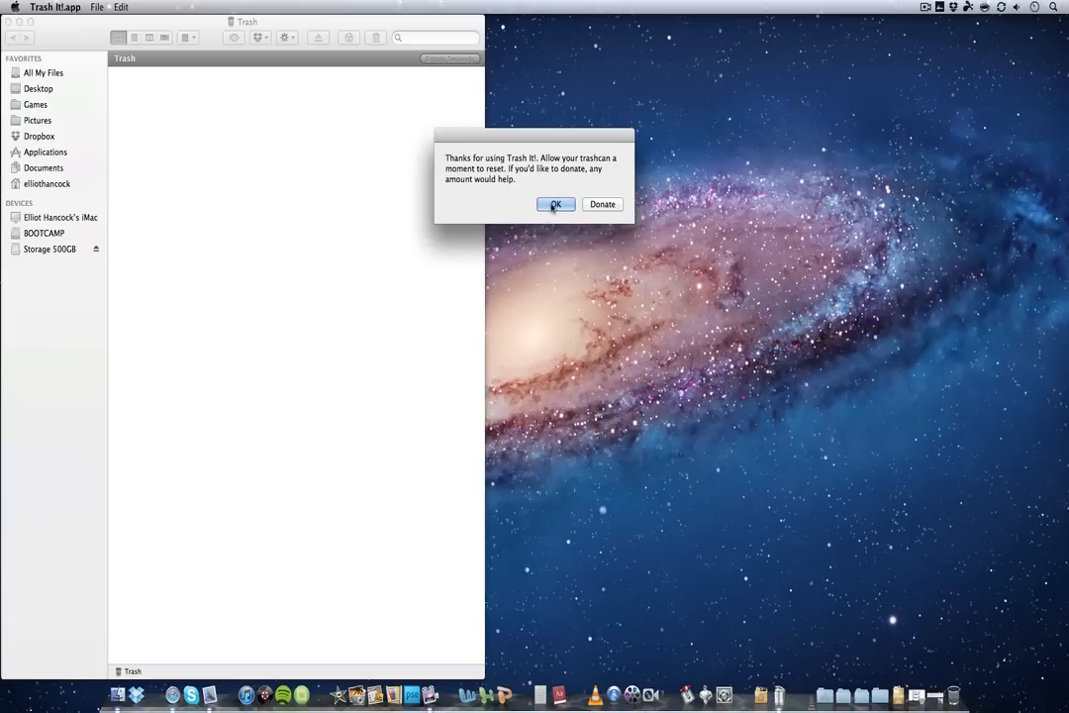
click(556, 204)
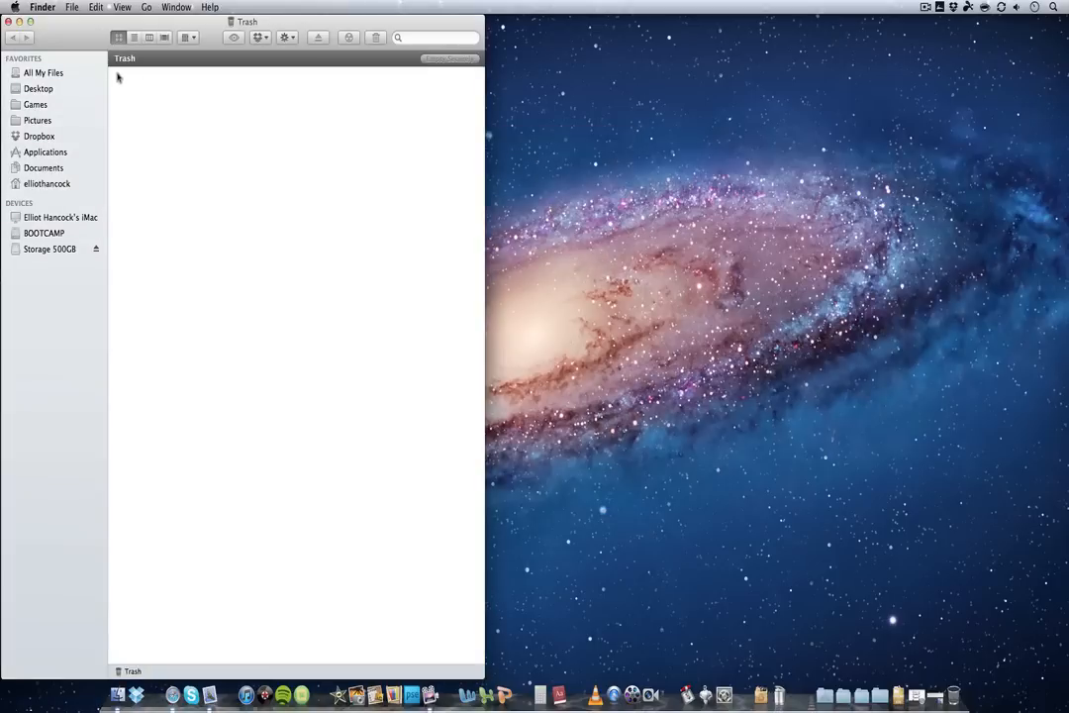
drag(116, 78, 385, 386)
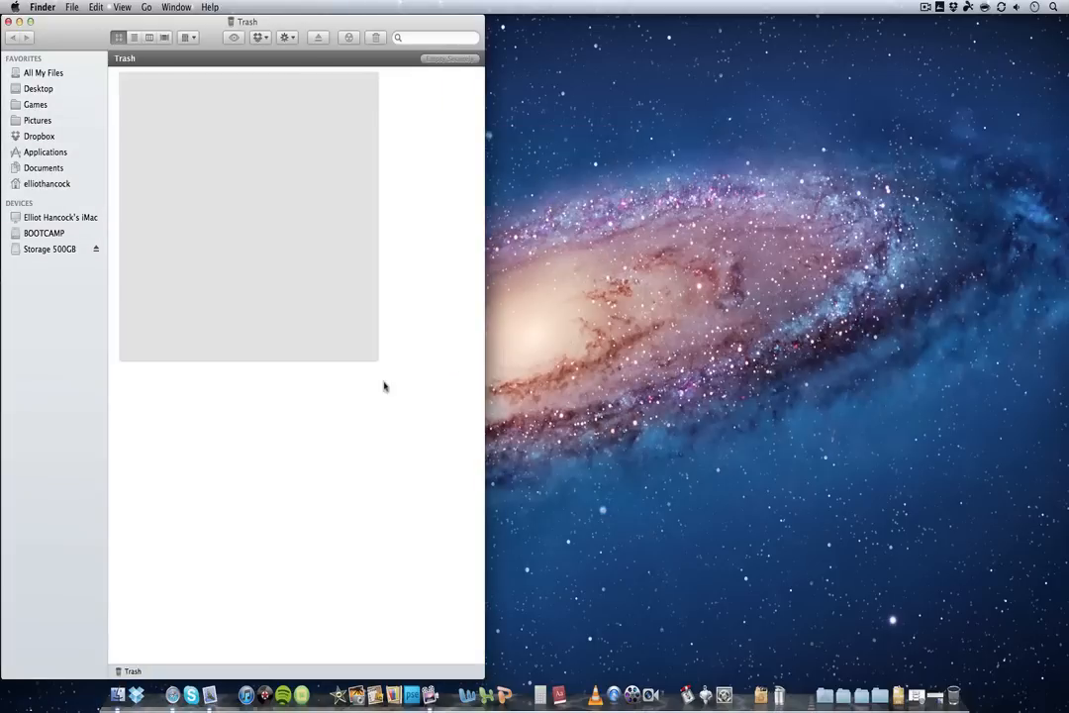